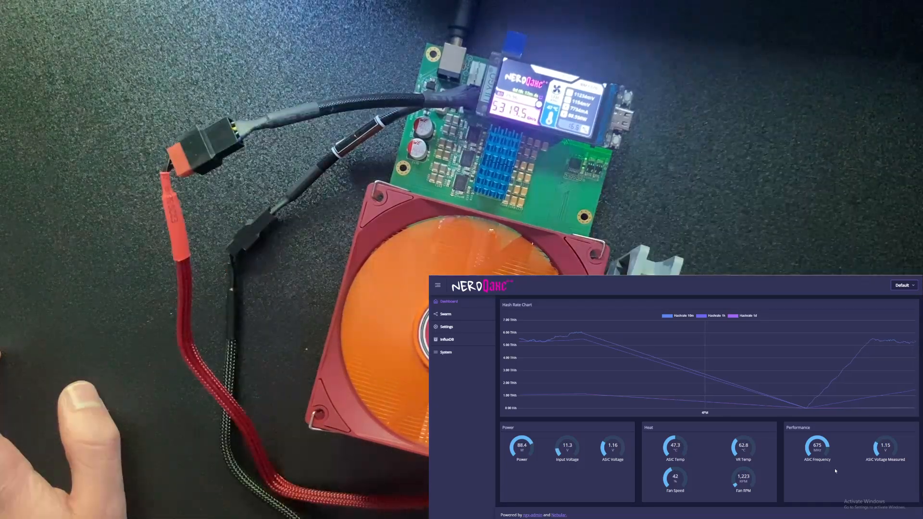
# - Open the AxeOS settings page showing pool details and 675 MHz / 1160 mV mining settings
pyautogui.click(446, 327)
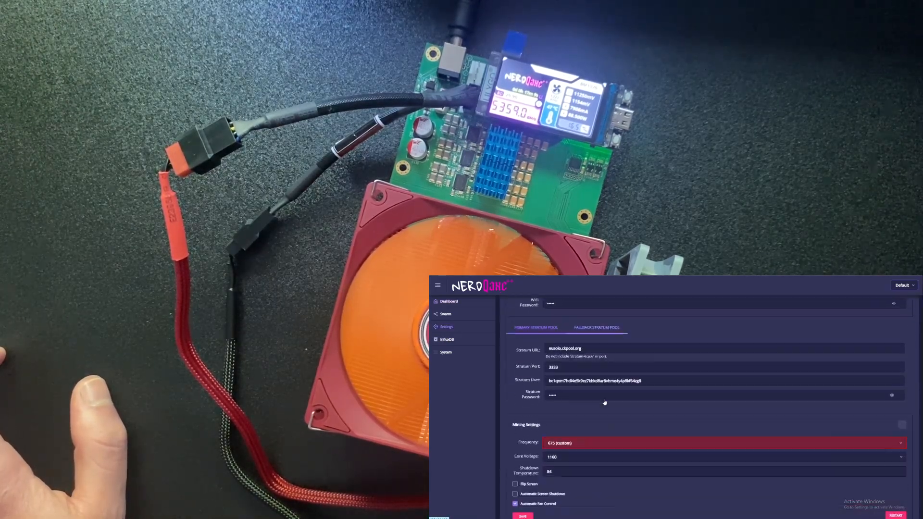
# - Set the fan slider to about 76% and save, dismissing the warning permanently
pyautogui.scroll(-3)
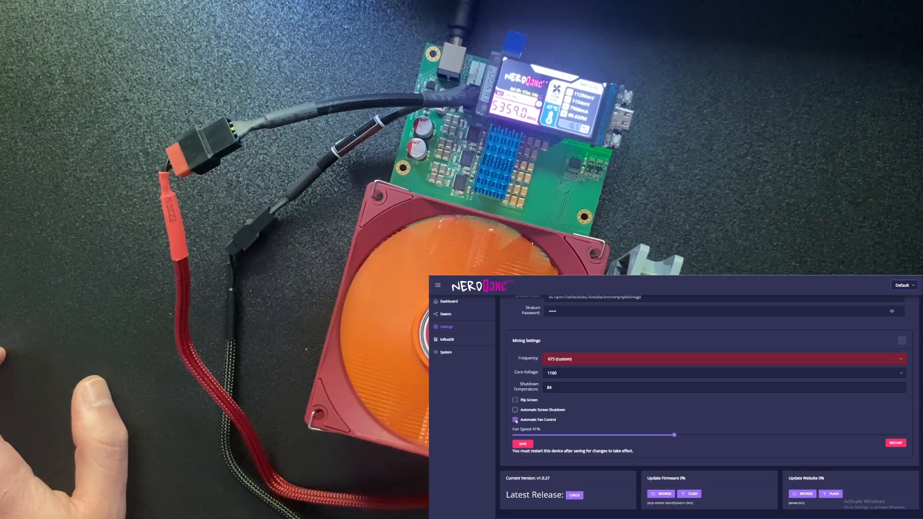
pyautogui.moveTo(674, 434); pyautogui.dragTo(810, 435)
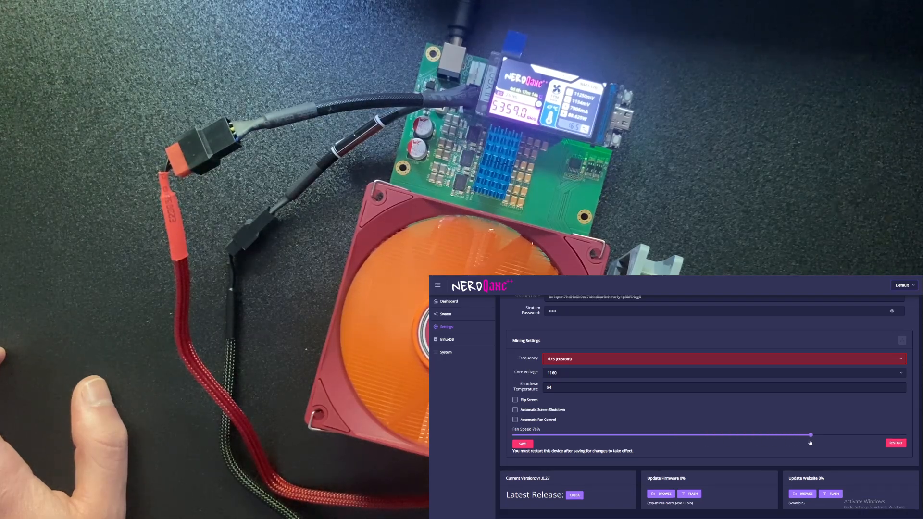
pyautogui.click(521, 443)
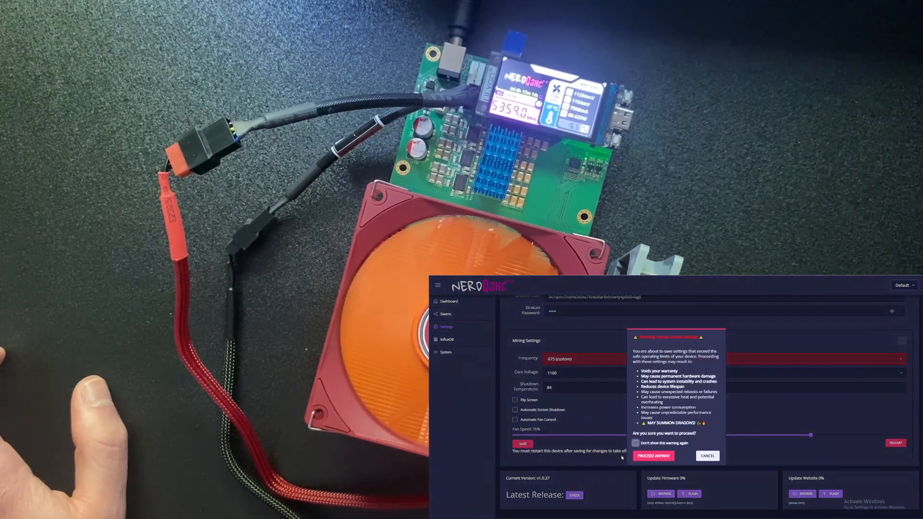
pyautogui.click(635, 443)
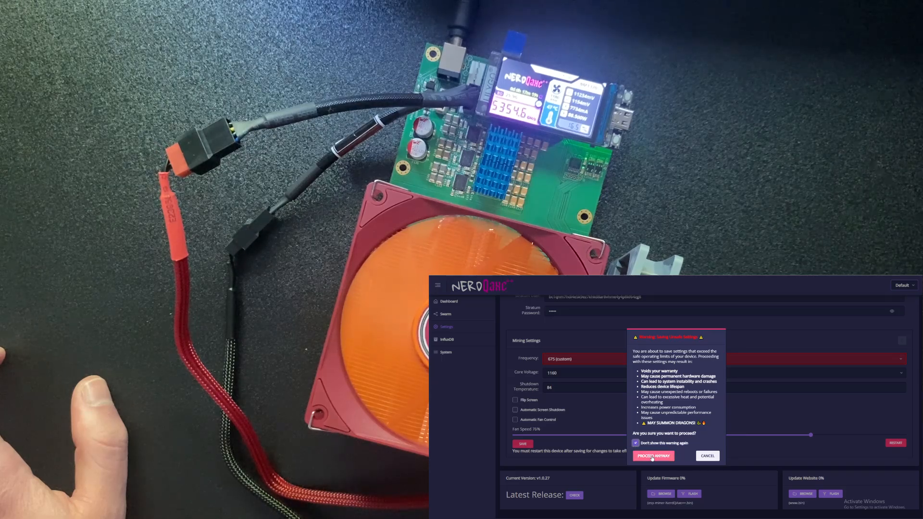
pyautogui.click(652, 456)
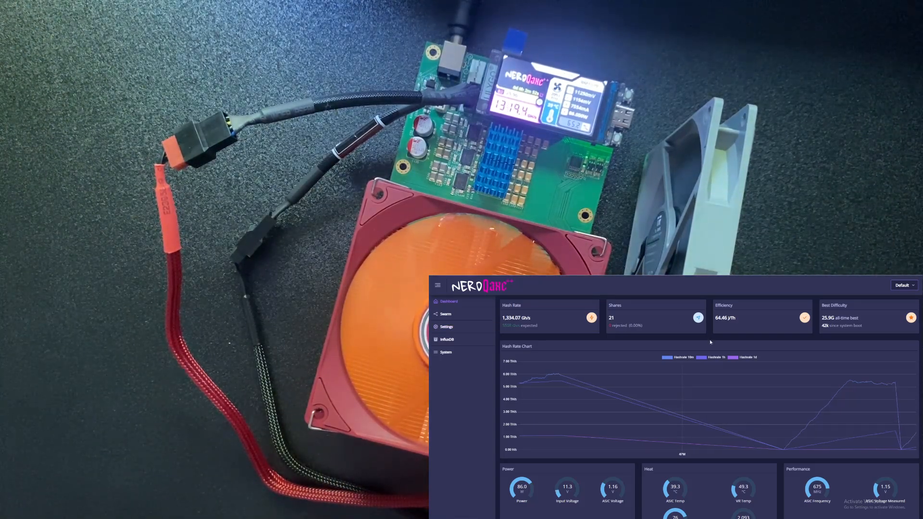
pyautogui.scroll(-3)
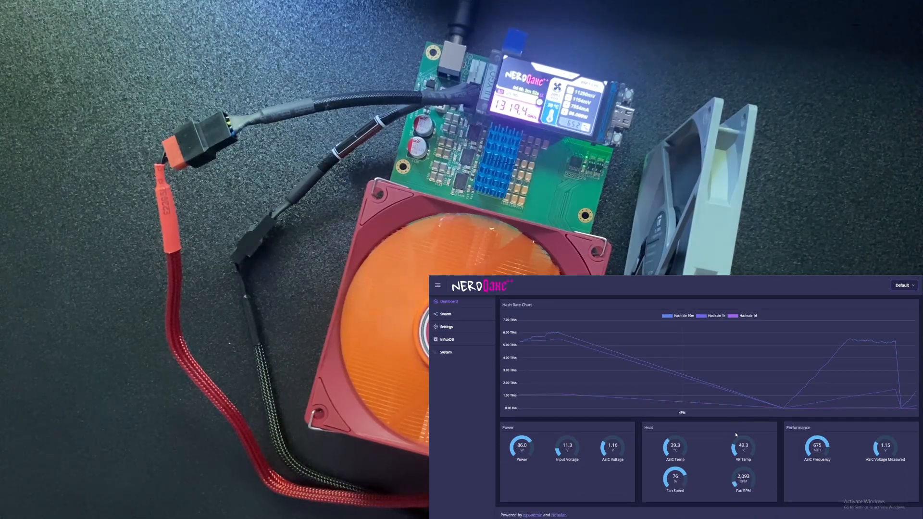
pyautogui.moveTo(644, 432)
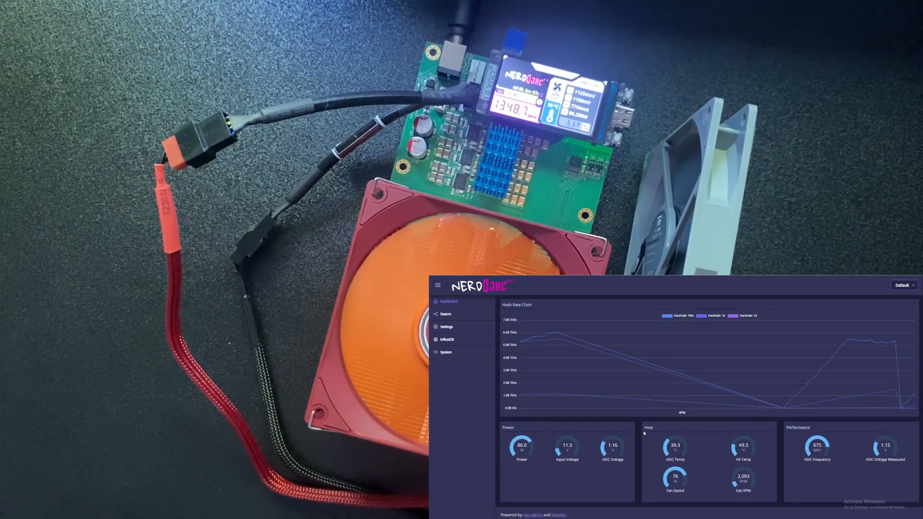